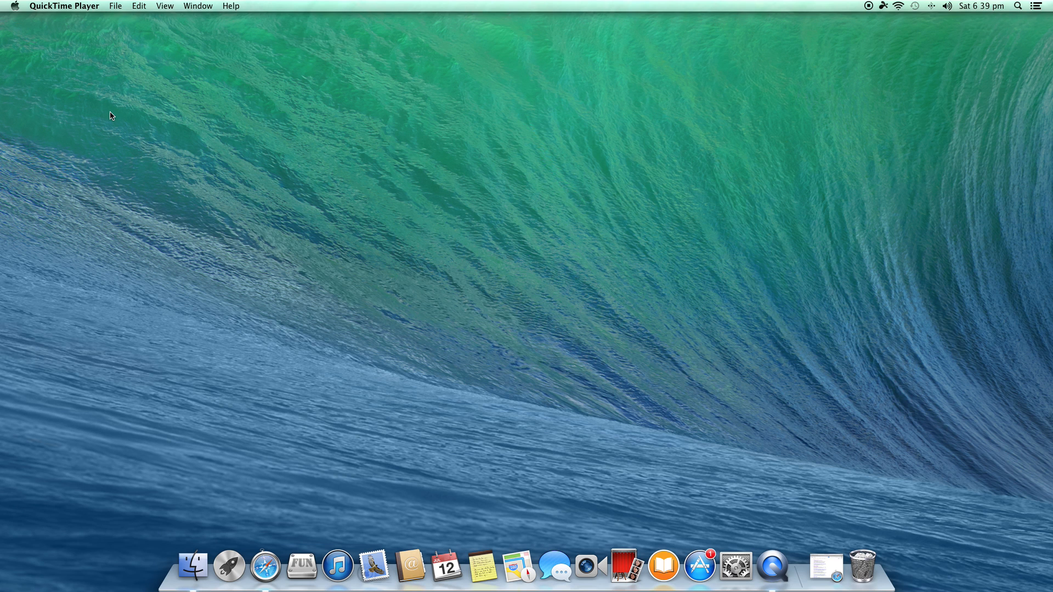
Step: Launch Safari from the Dock to reach Google results for 'refind mac'
click(283, 565)
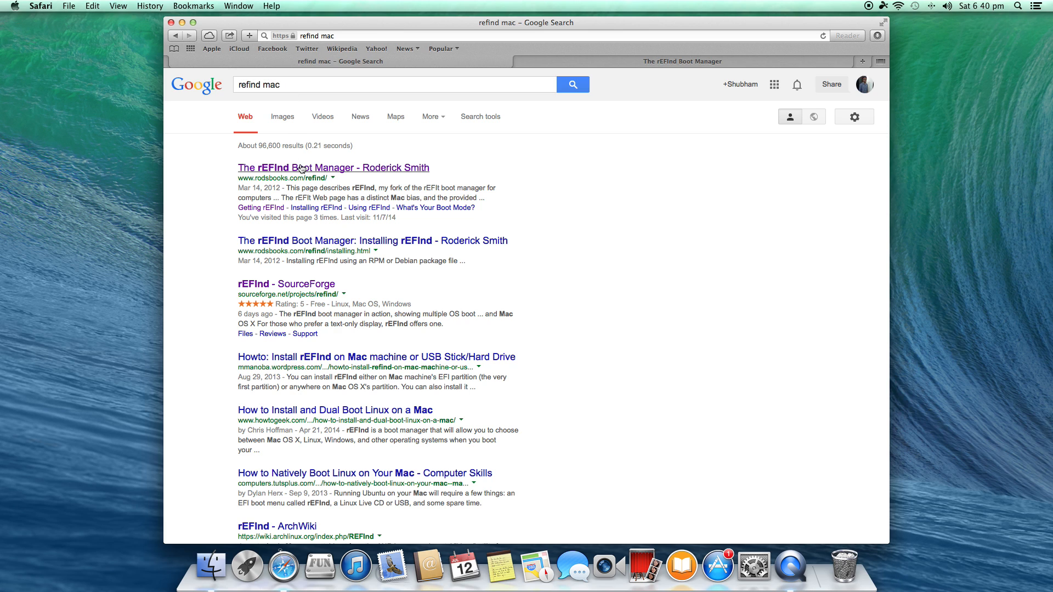
Step: Open 'The rEFInd Boot Manager' result and scroll down to its Contents list
click(332, 167)
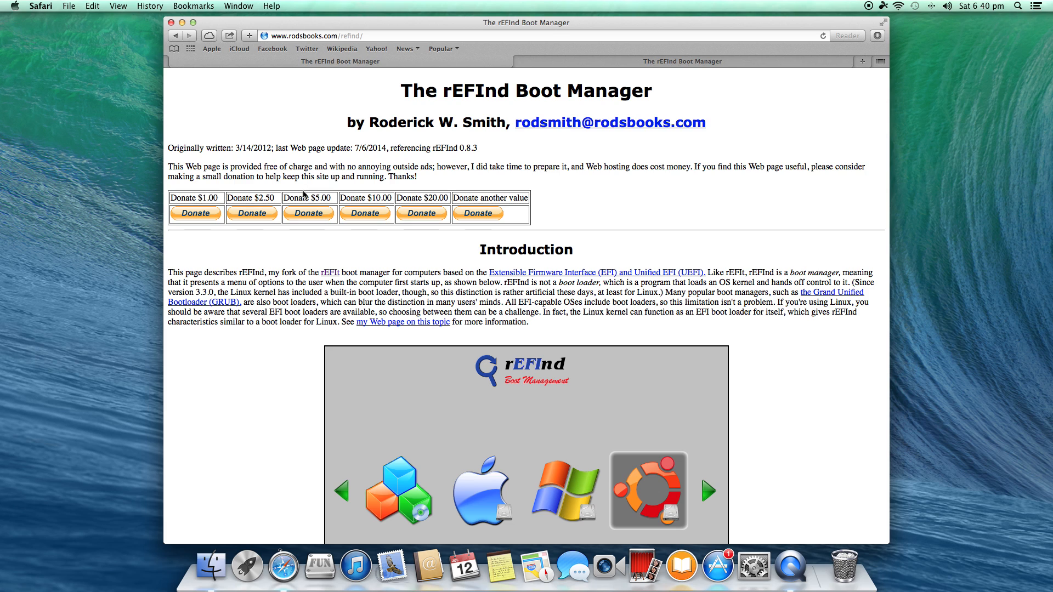
scroll(down, 3)
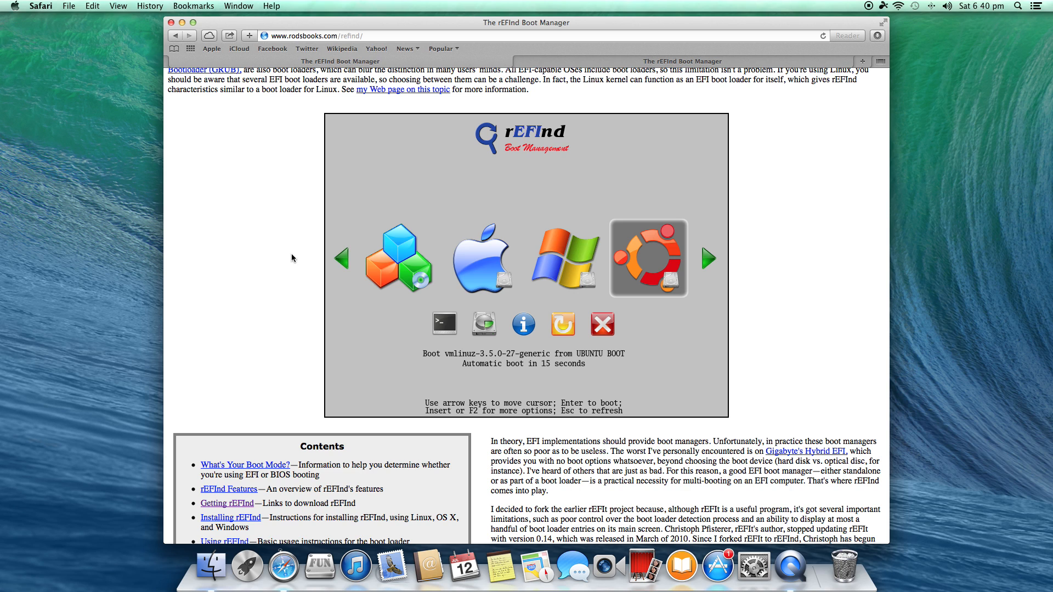
mouse_move(257, 320)
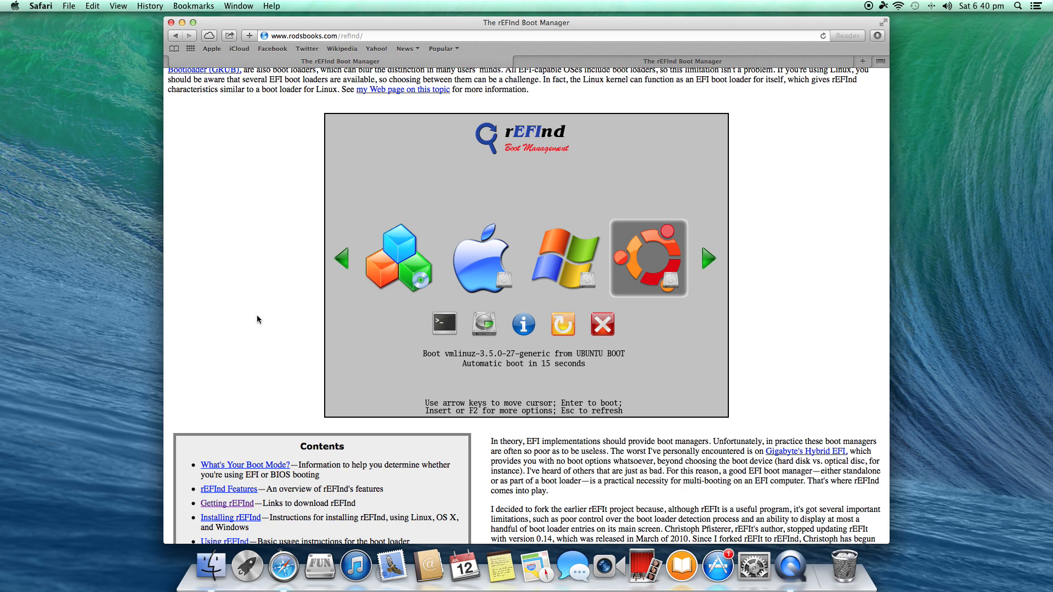
scroll(down, 3)
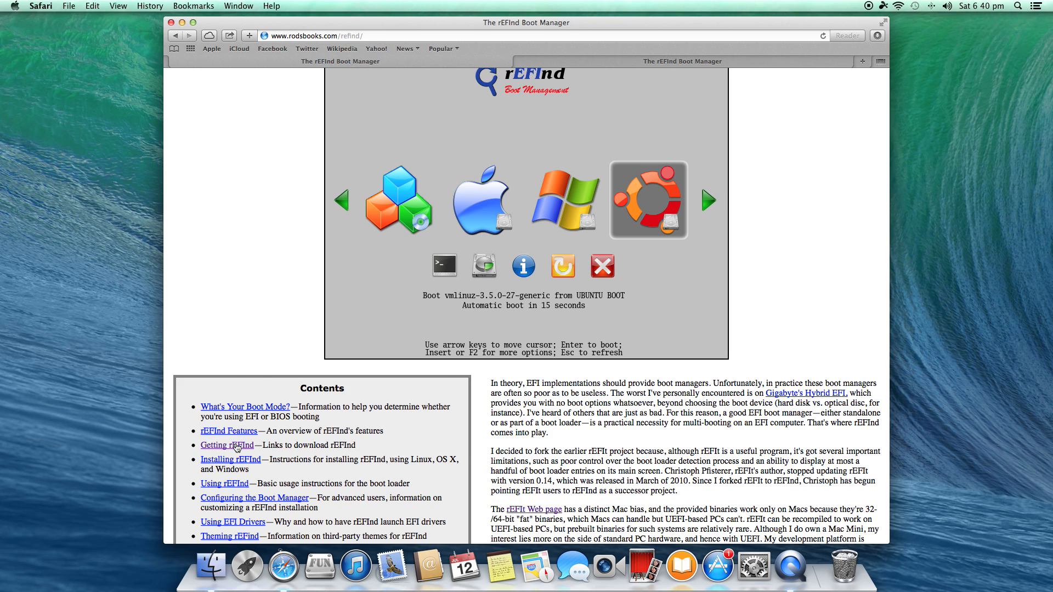
Step: Follow 'Getting rEFInd' and then 'its SourceForge page' to the rEFInd project page
click(227, 445)
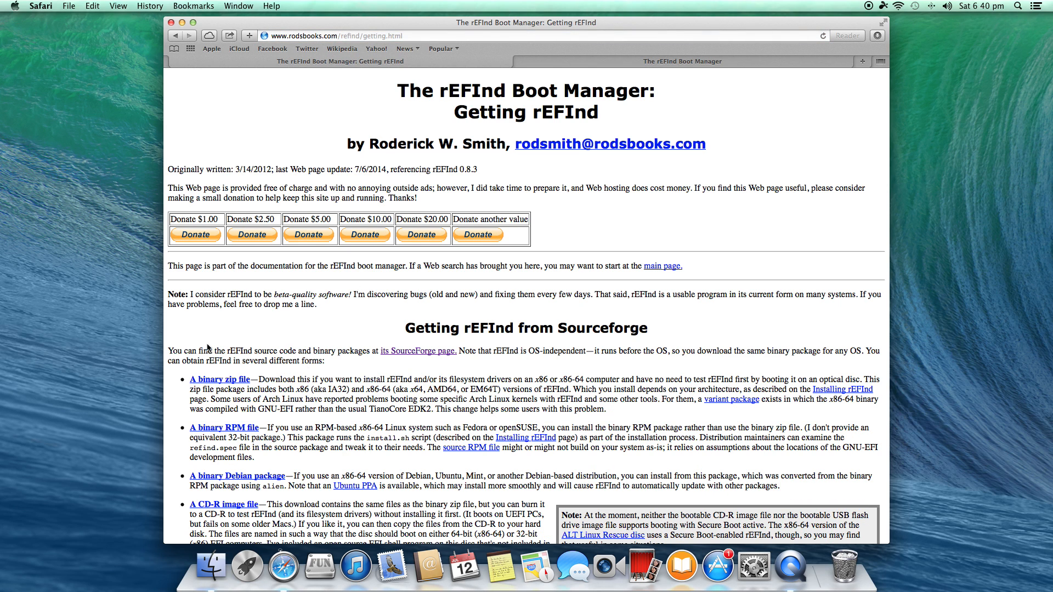
mouse_move(392, 353)
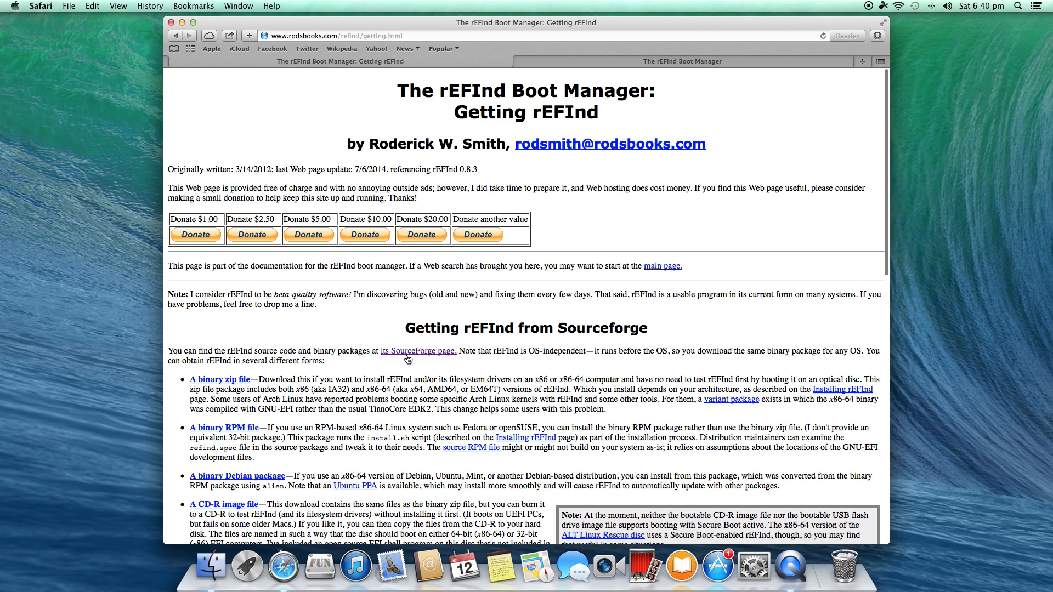
click(417, 350)
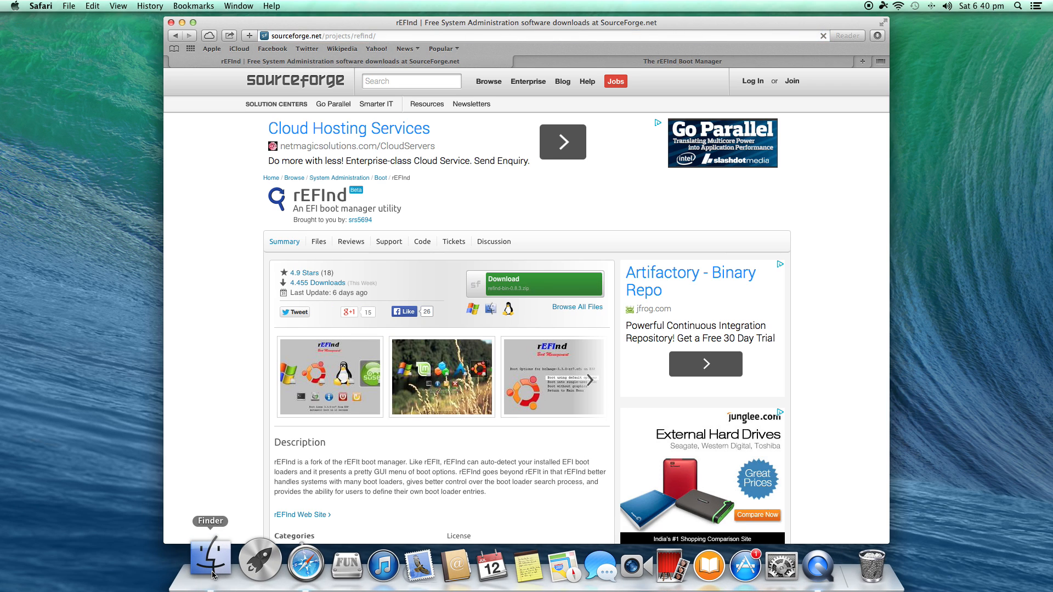
Step: Open the refind-bin-0.8.3 folder from Downloads in Finder to show install.sh
click(210, 559)
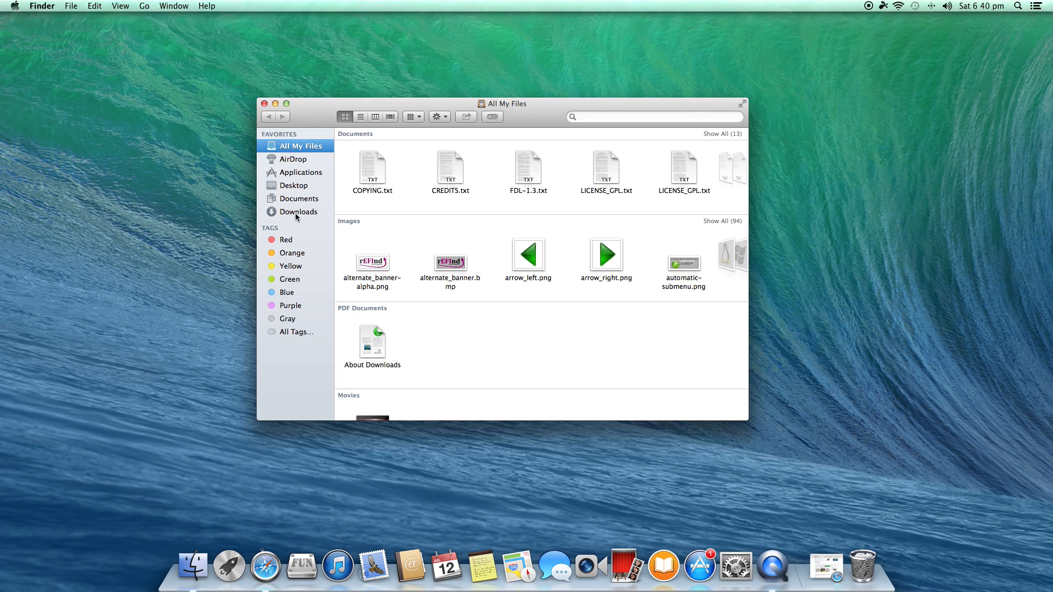
click(299, 212)
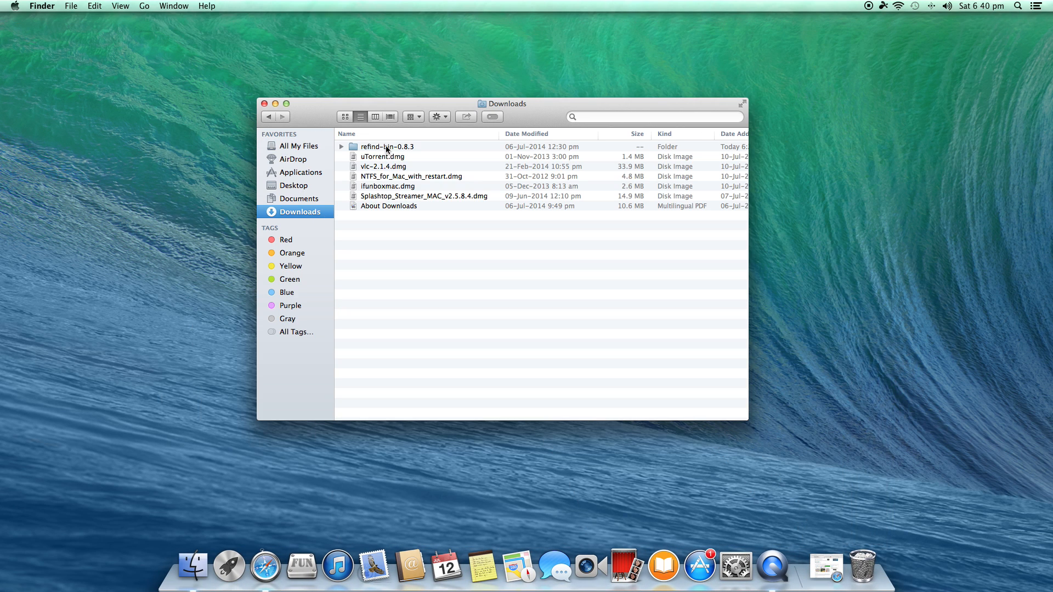
click(387, 147)
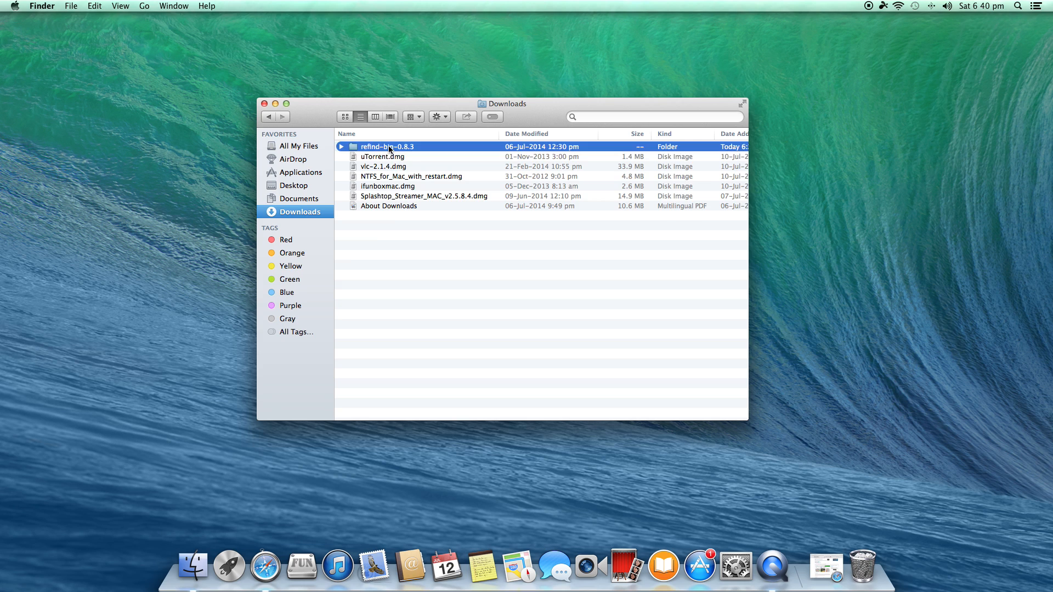
double_click(388, 146)
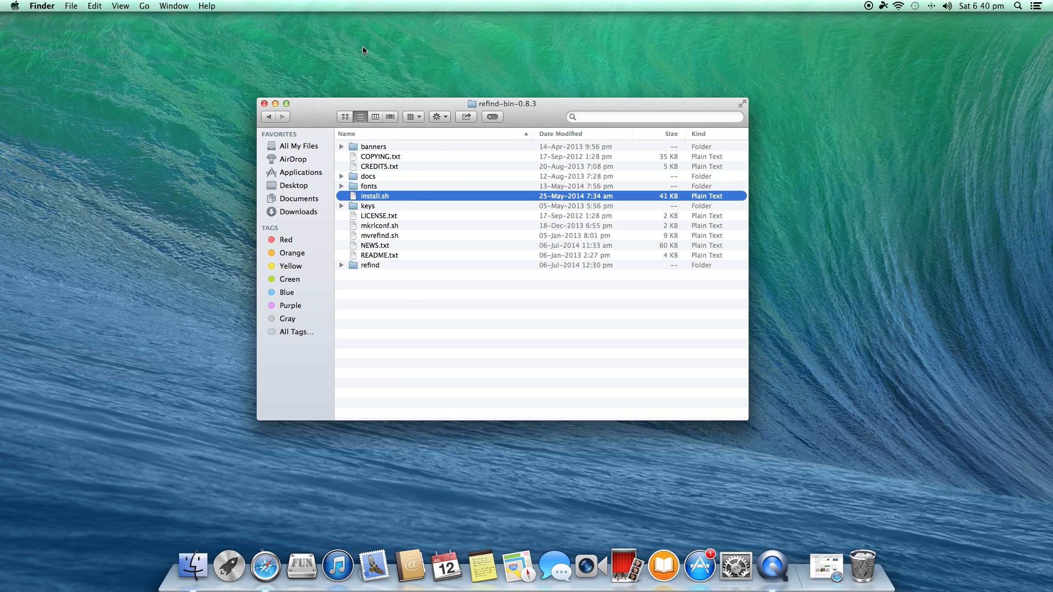
click(1018, 5)
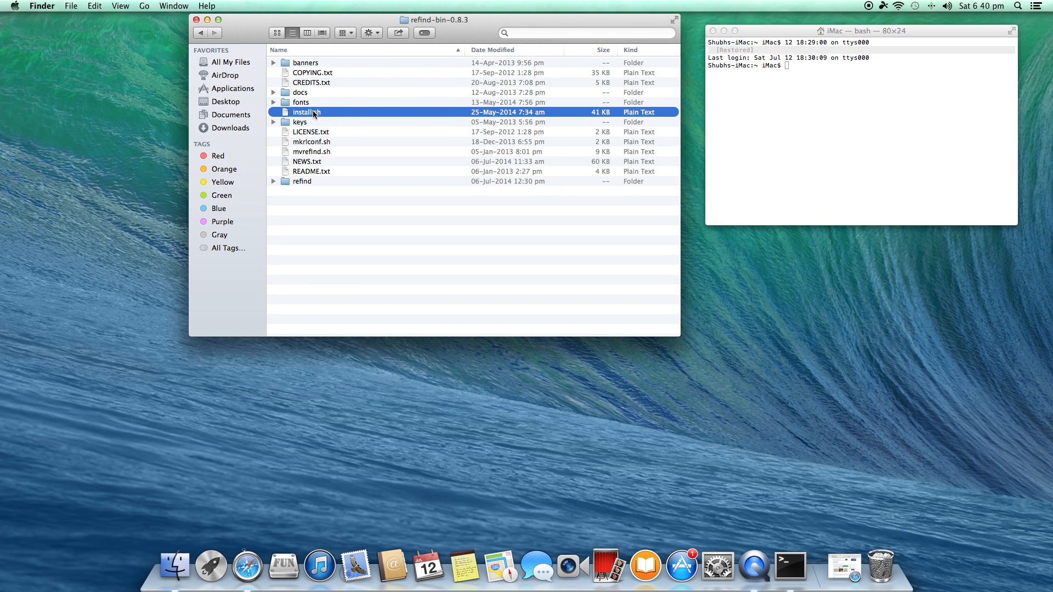
Step: Drag install.sh into Terminal and run the rEFInd installer until it completes
drag(306, 112, 434, 140)
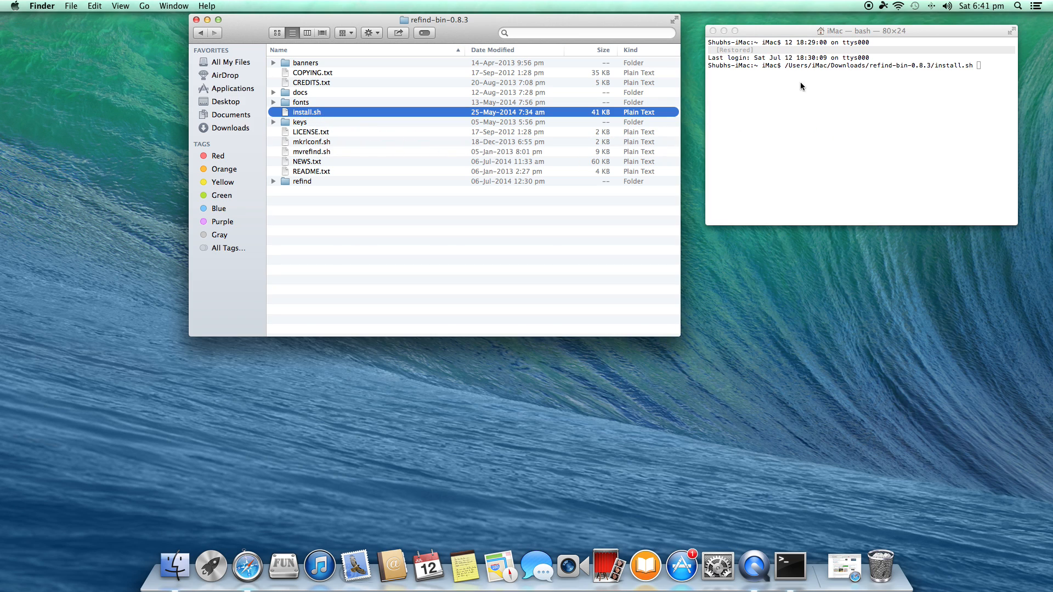
mouse_move(941, 73)
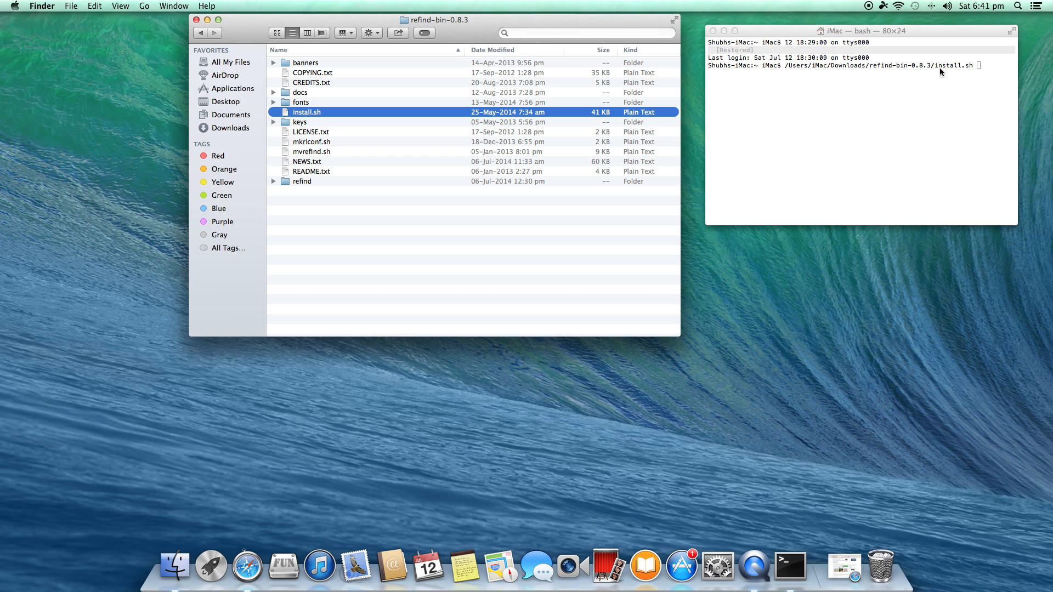
click(860, 134)
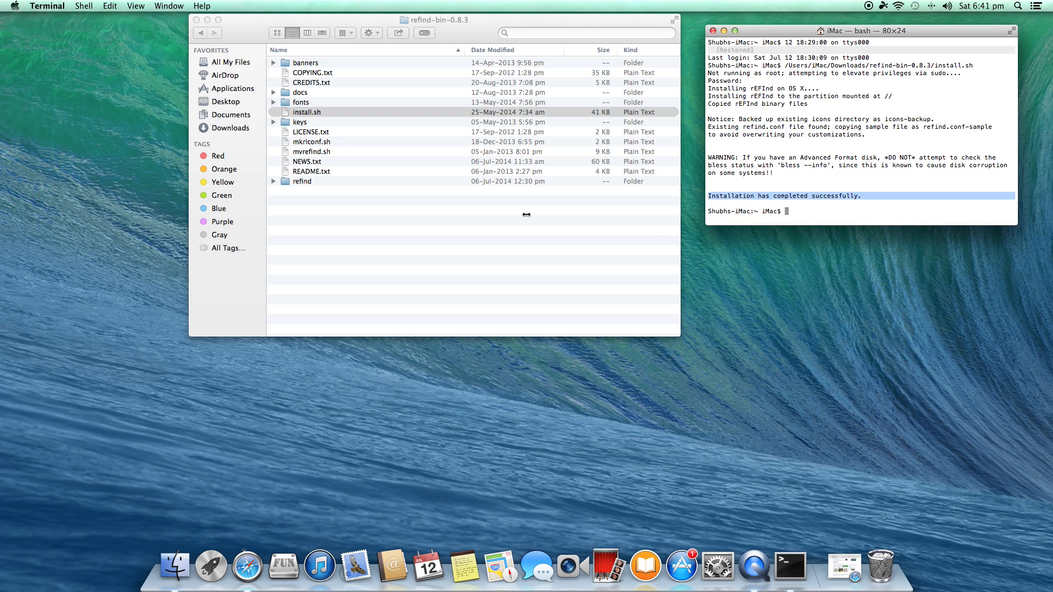
mouse_move(715, 219)
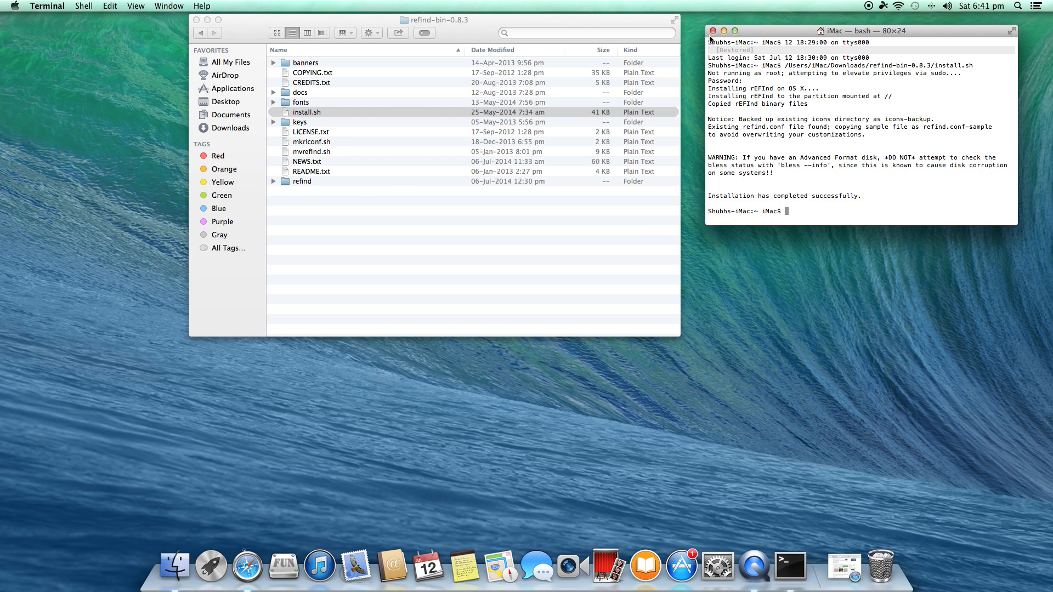
Step: Close the Terminal window and the refind-bin-0.8.3 Finder window
click(712, 30)
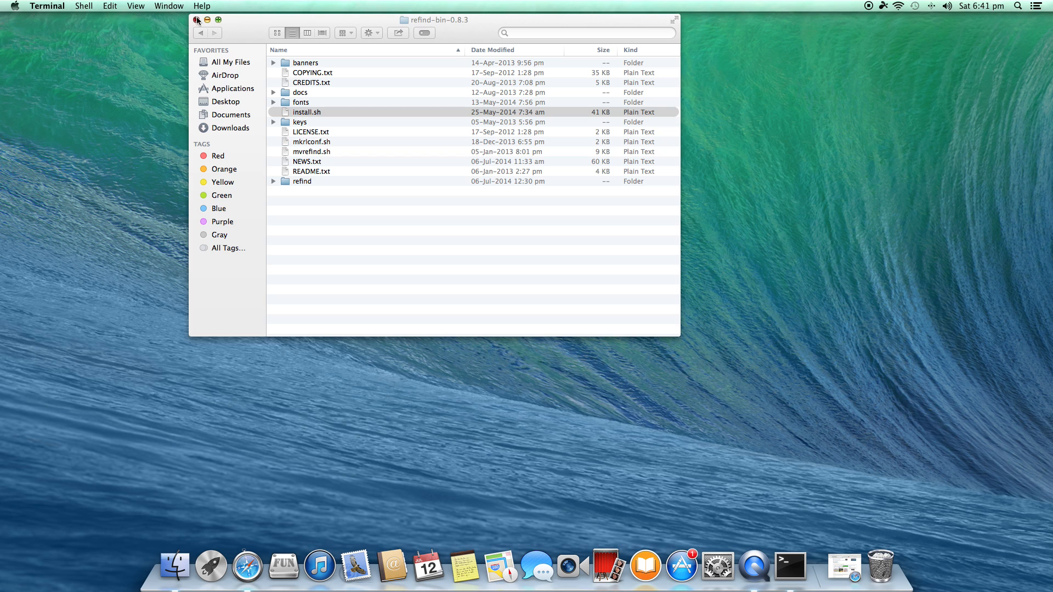
click(198, 20)
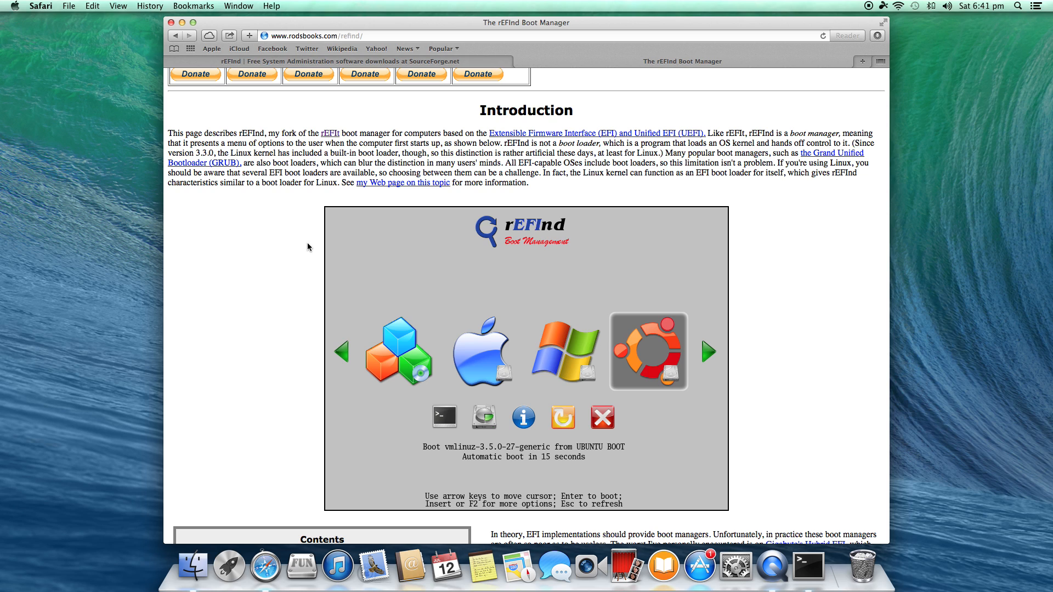
mouse_move(660, 398)
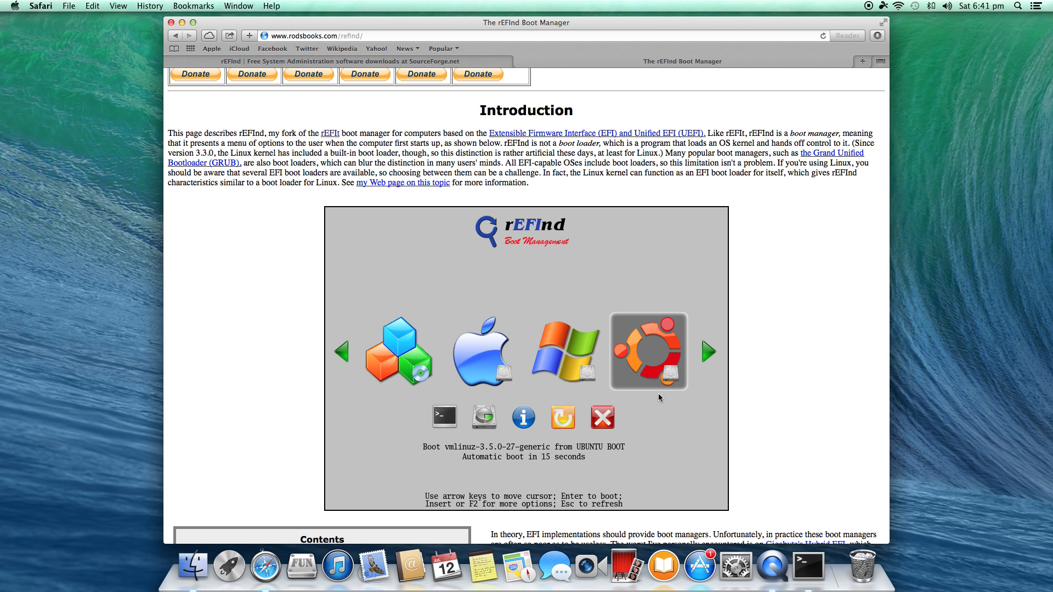